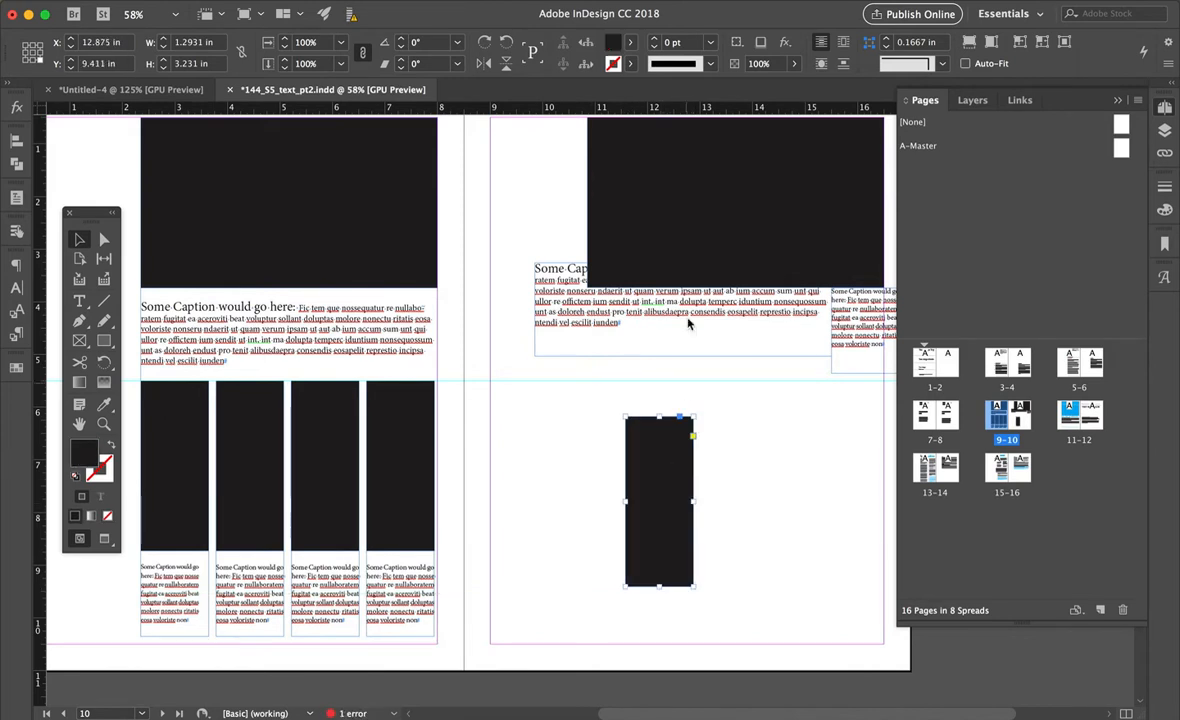
- Bring up the Align panel via Window > Object & Layout and select the tall image frame
left_click(470, 348)
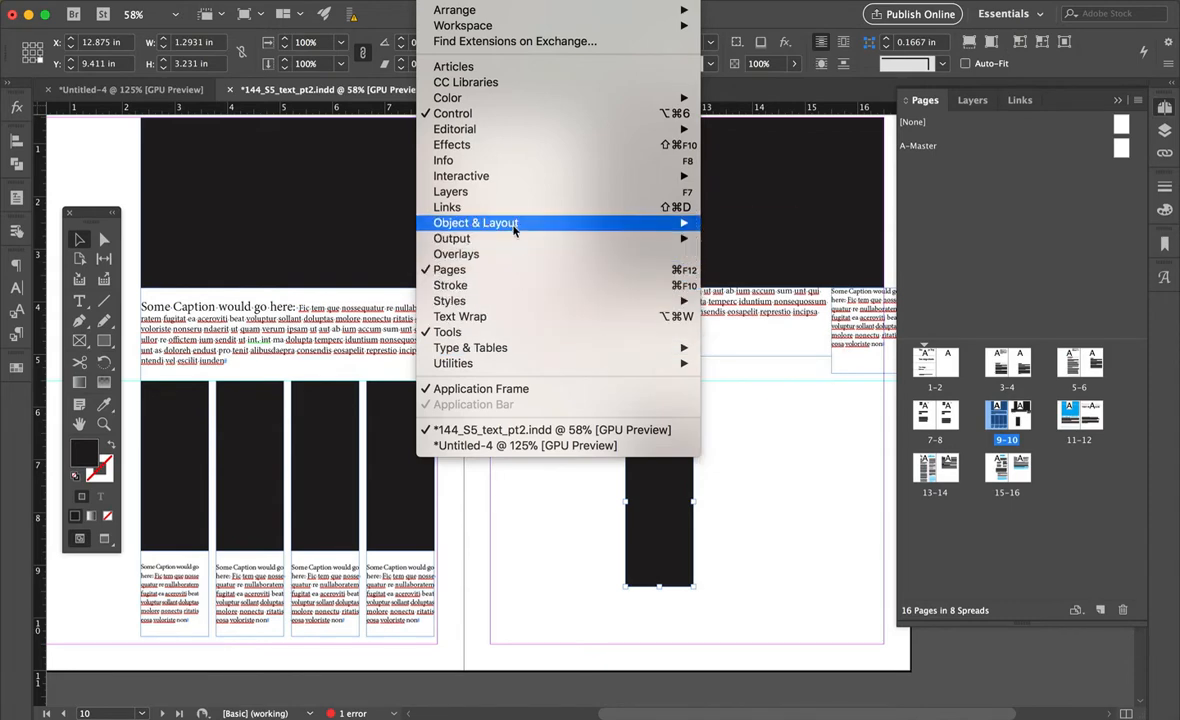
left_click(476, 222)
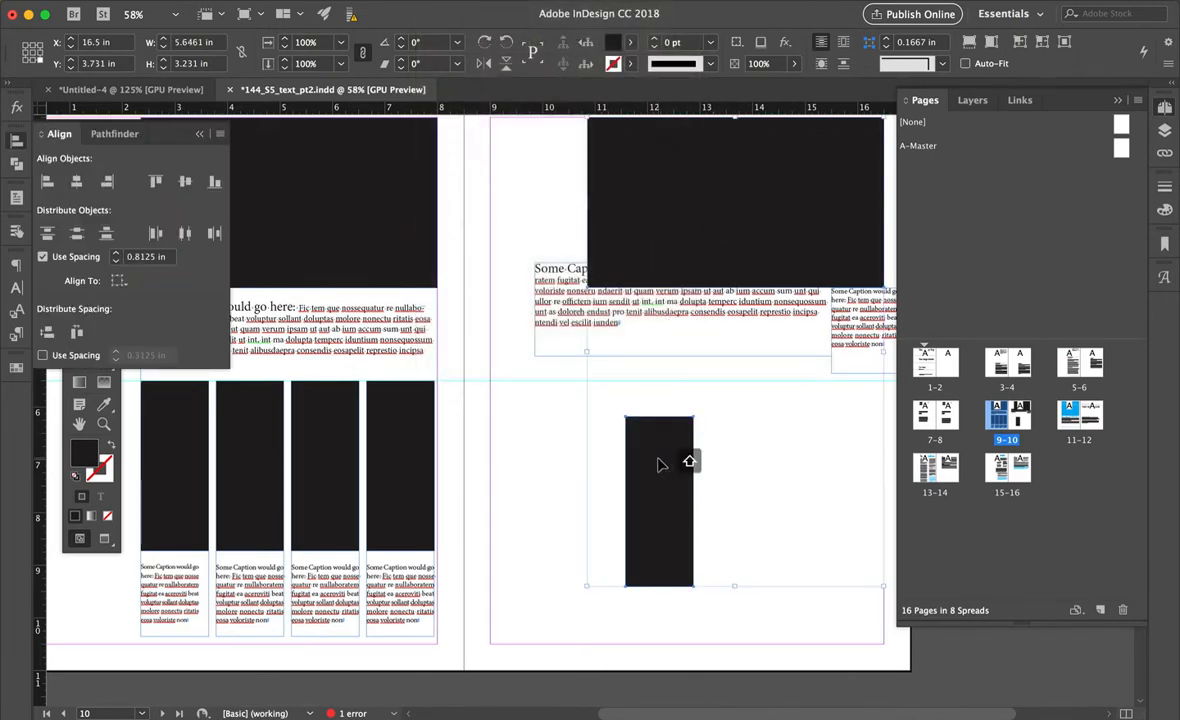
left_click(46, 180)
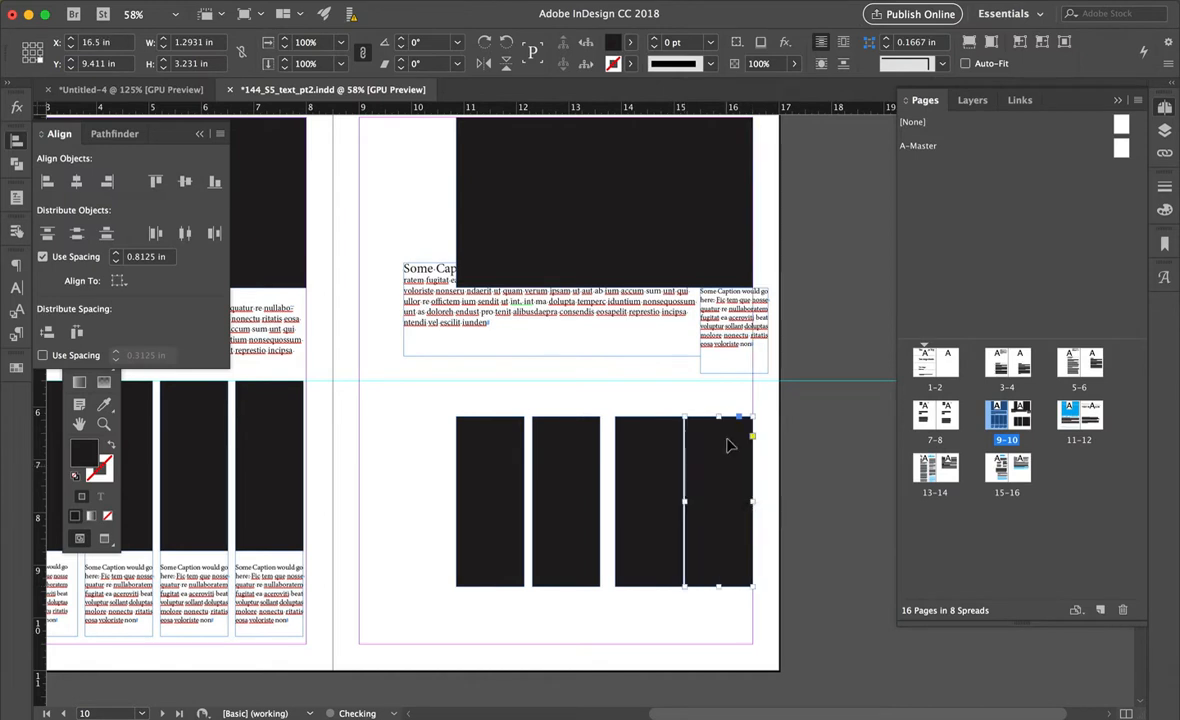
- Select all four image frames on the right page
left_click(108, 182)
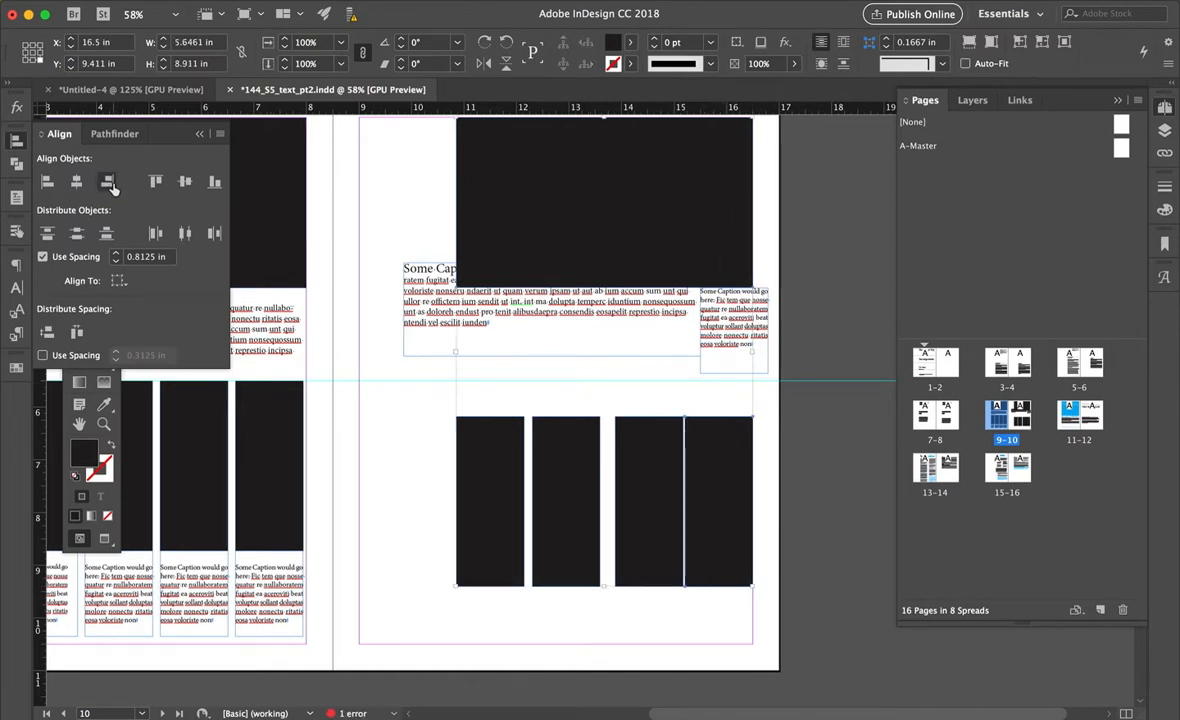
left_click(756, 490)
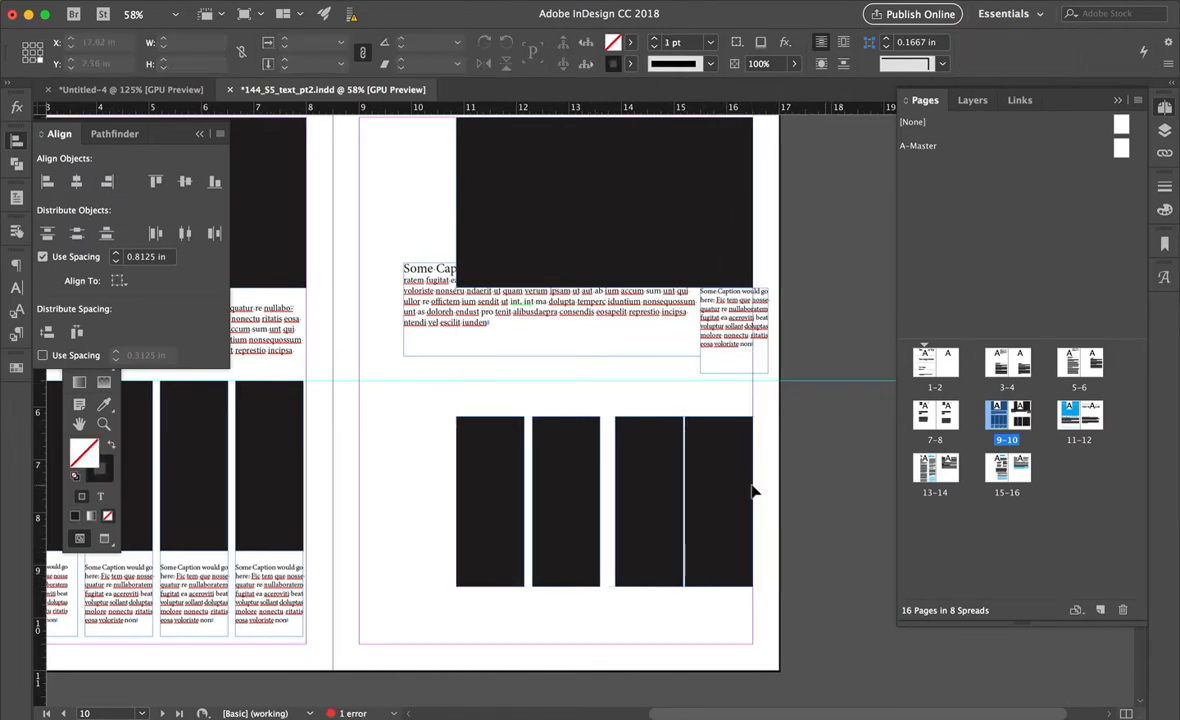
left_click(616, 444)
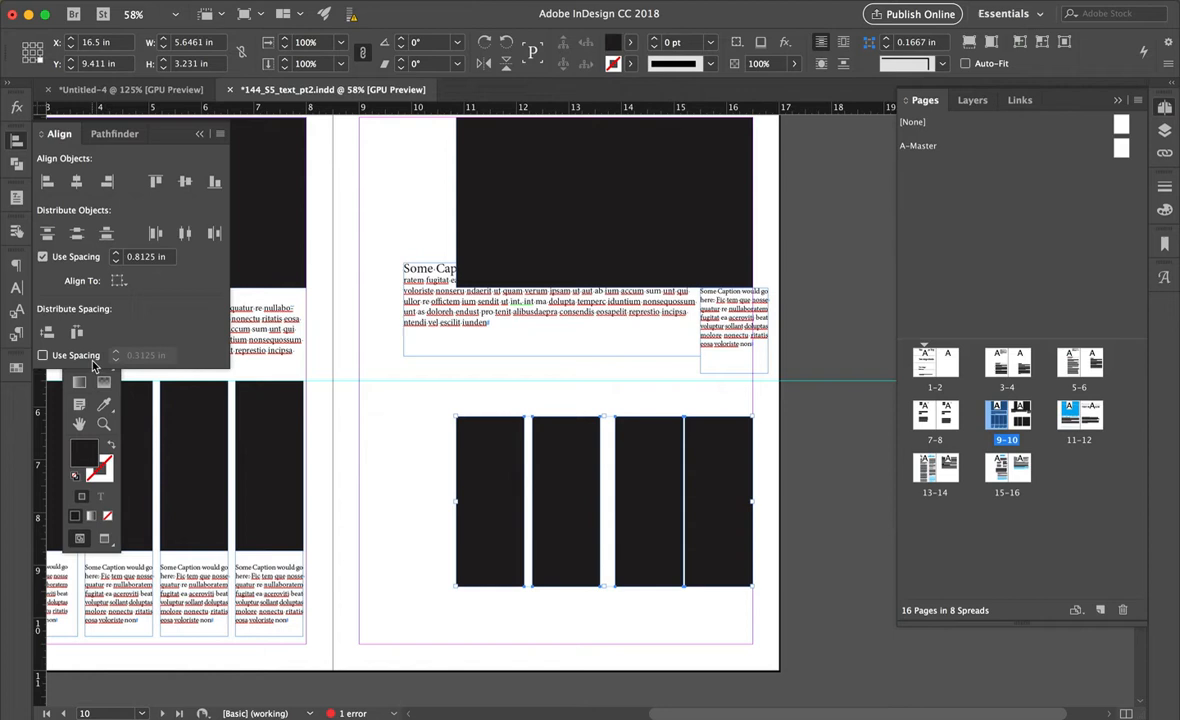
- Distribute the frames with even horizontal gaps using Use Spacing, then deselect them
left_click(76, 332)
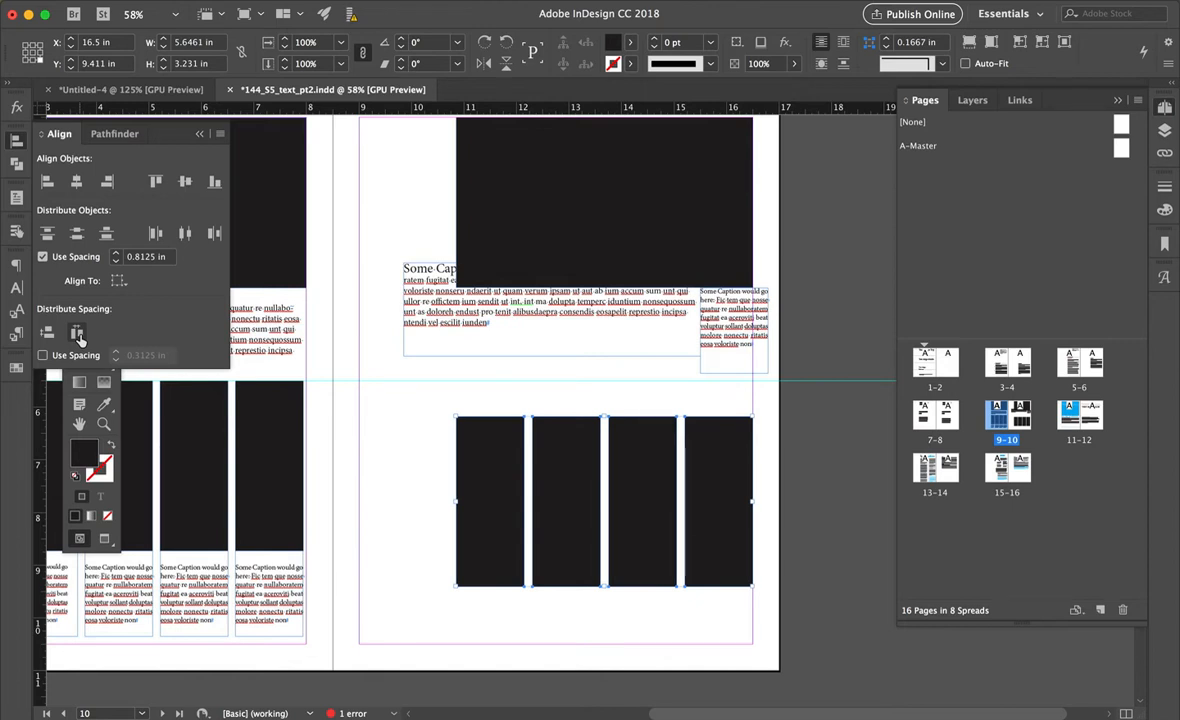
left_click(44, 356)
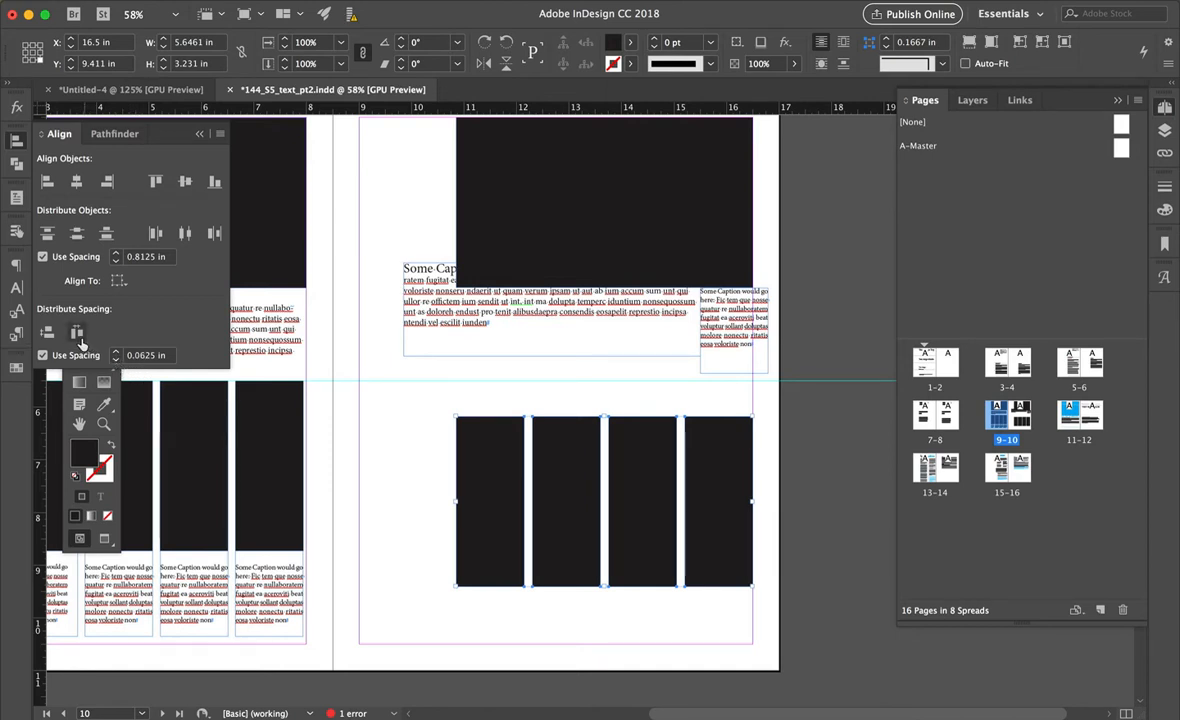
left_click(76, 332)
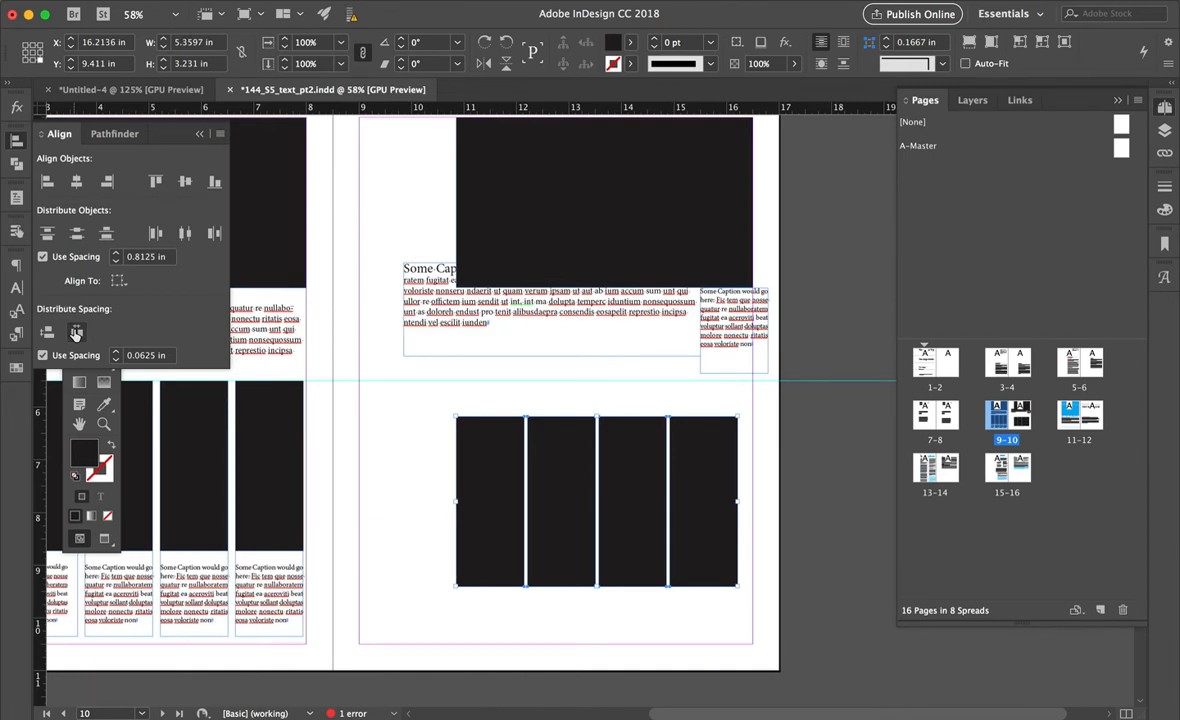
left_click(44, 356)
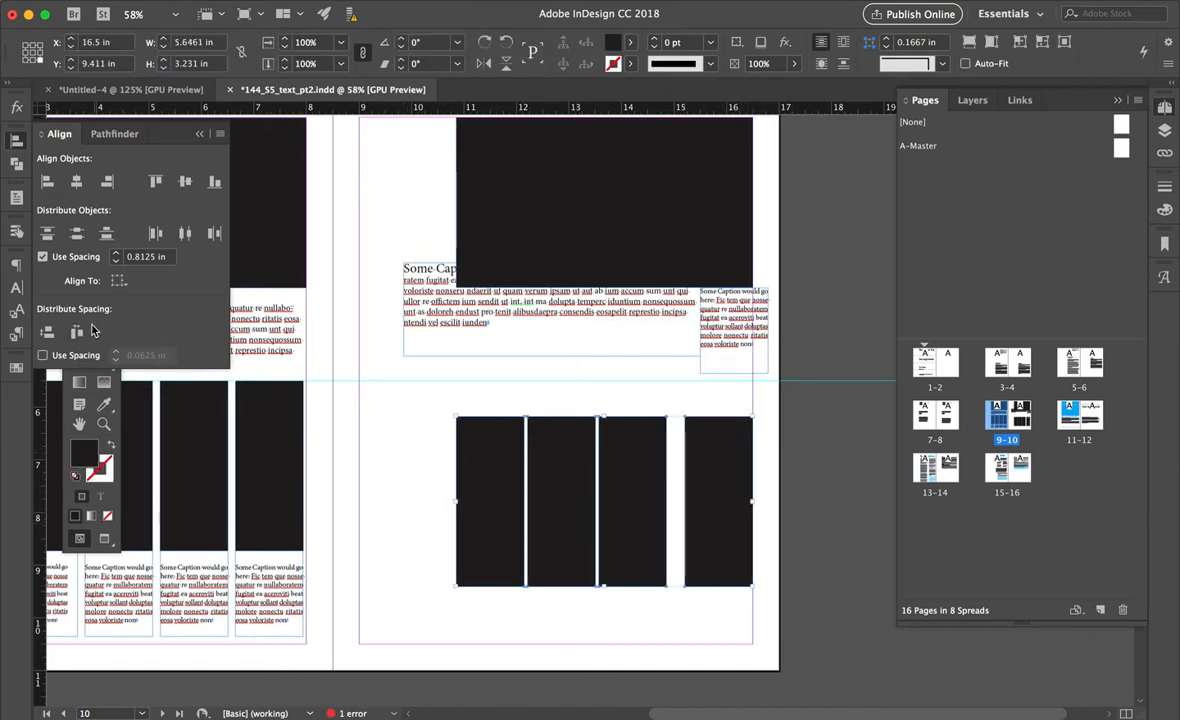
left_click(436, 550)
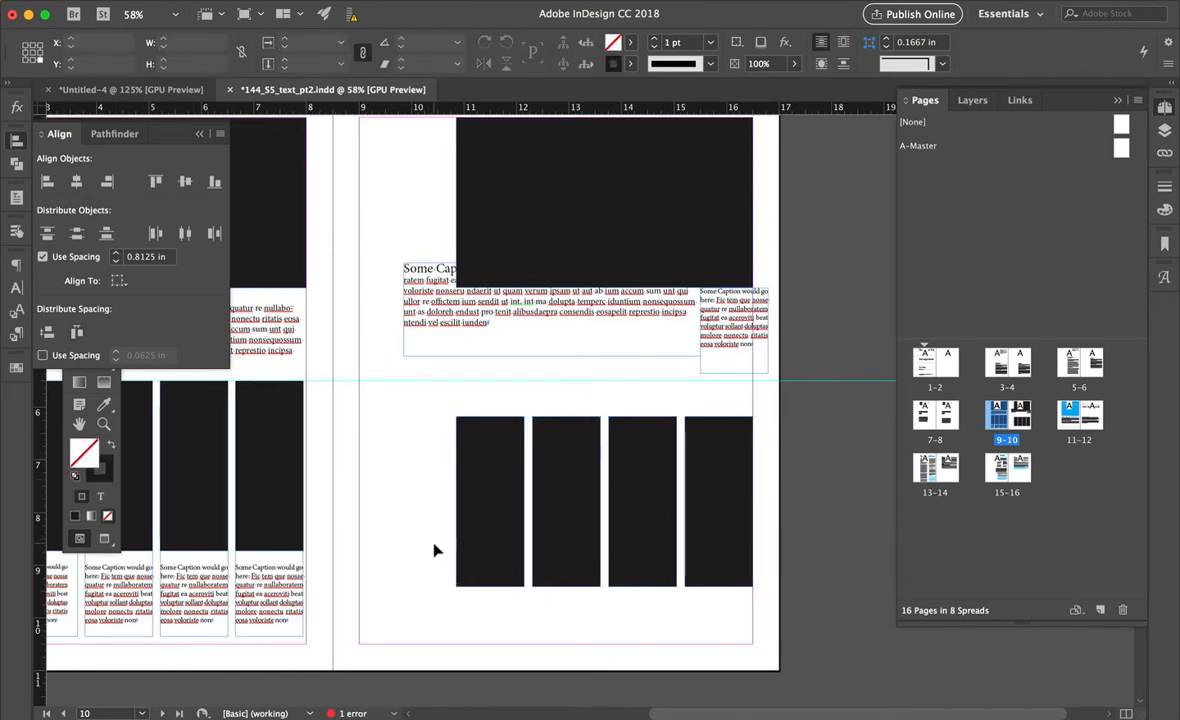
mouse_move(316, 310)
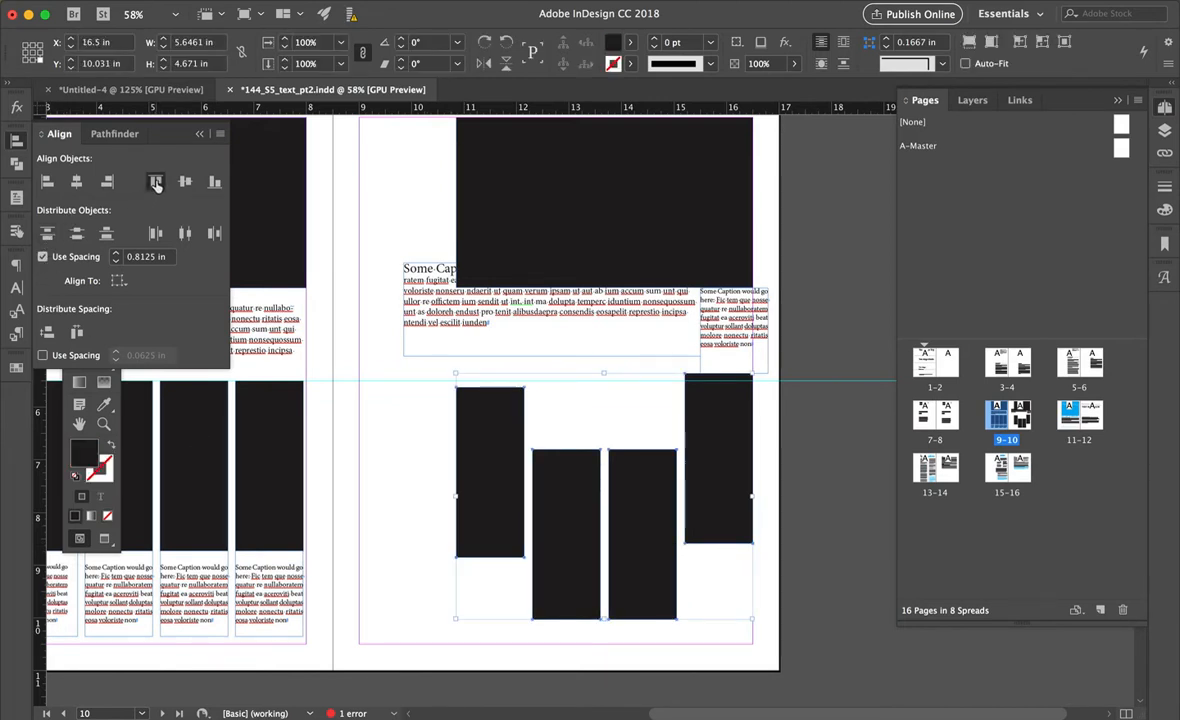
- Align the four image frames to a common top edge
left_click(156, 180)
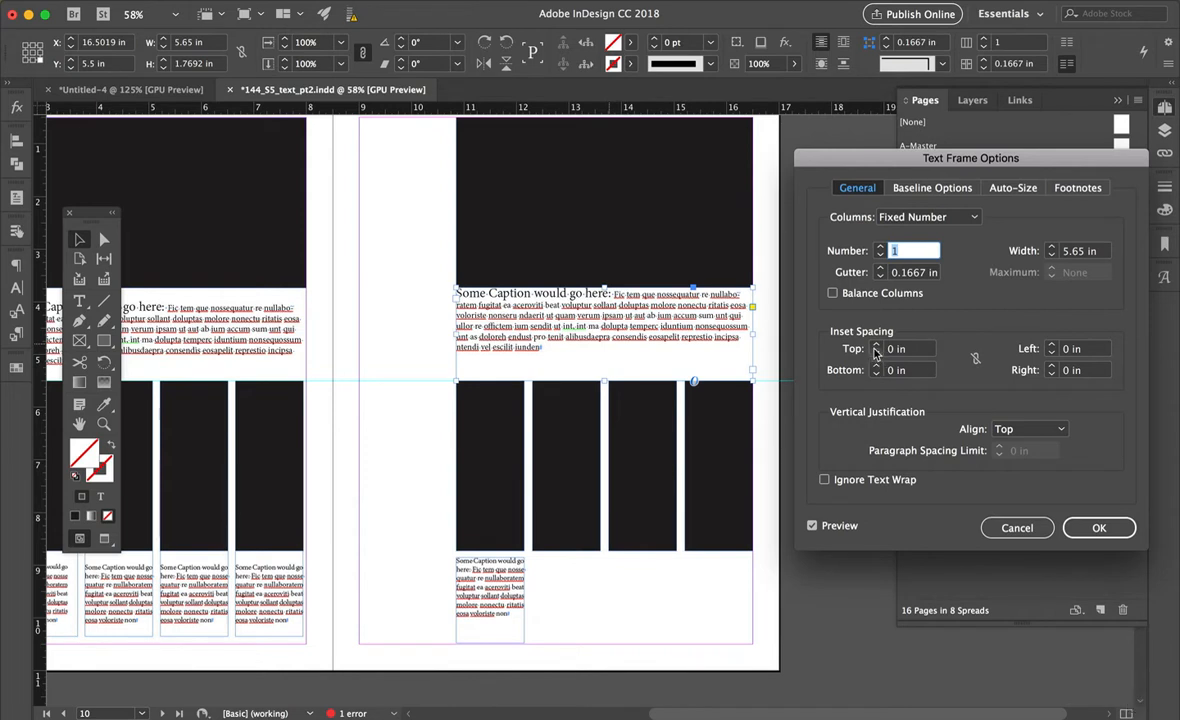
- Set the large caption frame's inset spacing to 0.25 in top and bottom and confirm
left_click(880, 344)
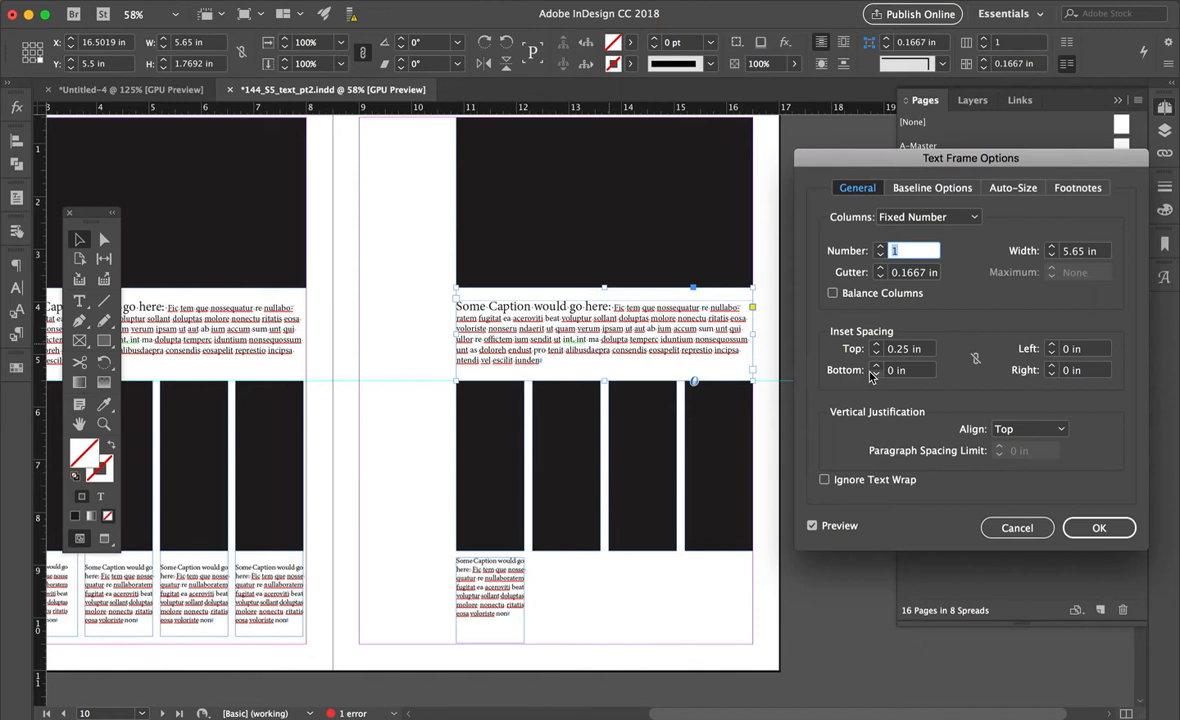
left_click(876, 366)
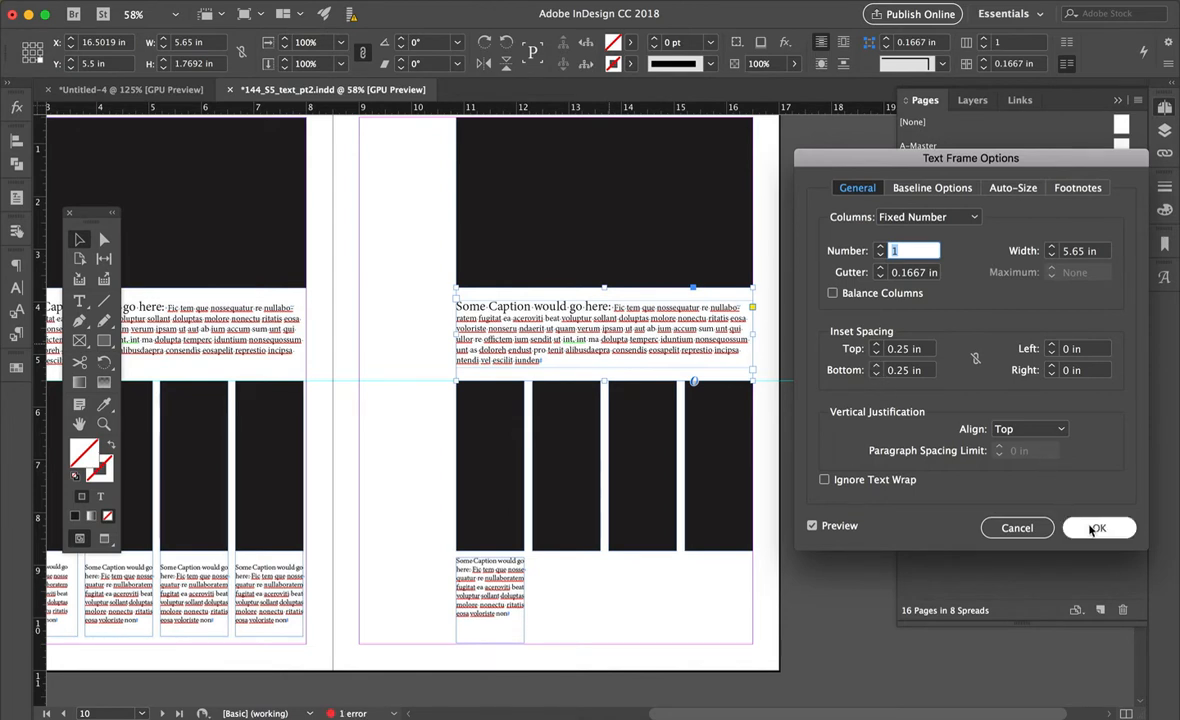
left_click(1098, 528)
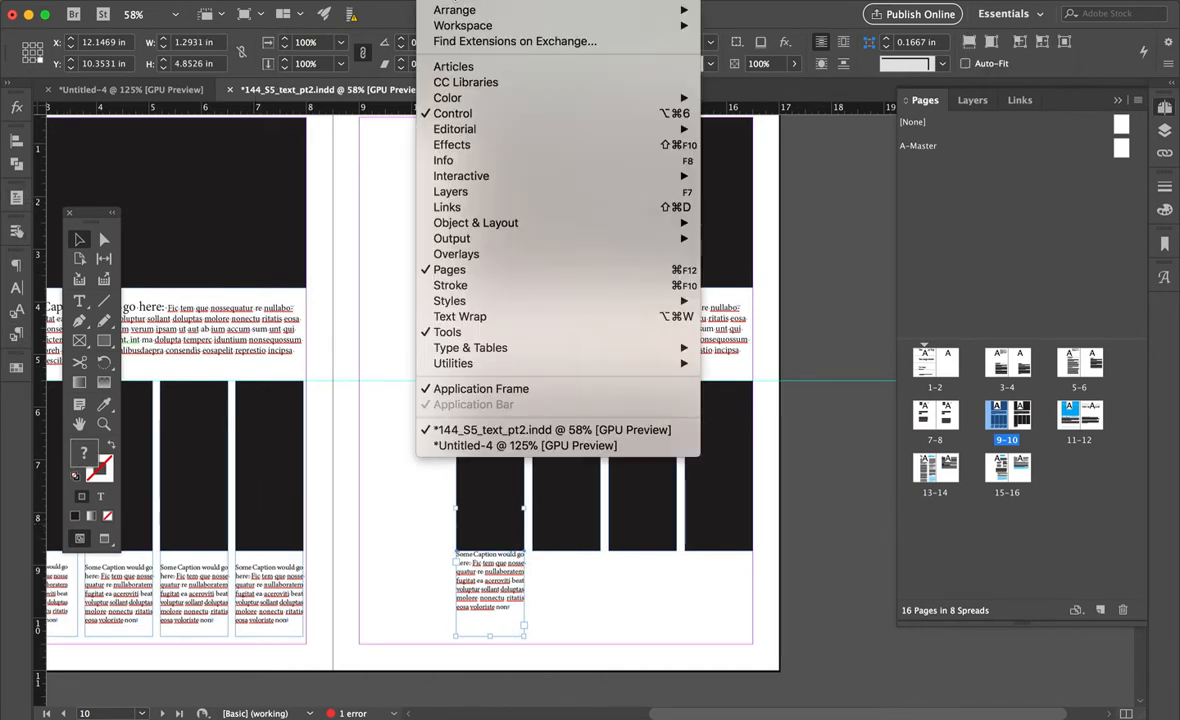
mouse_move(490, 268)
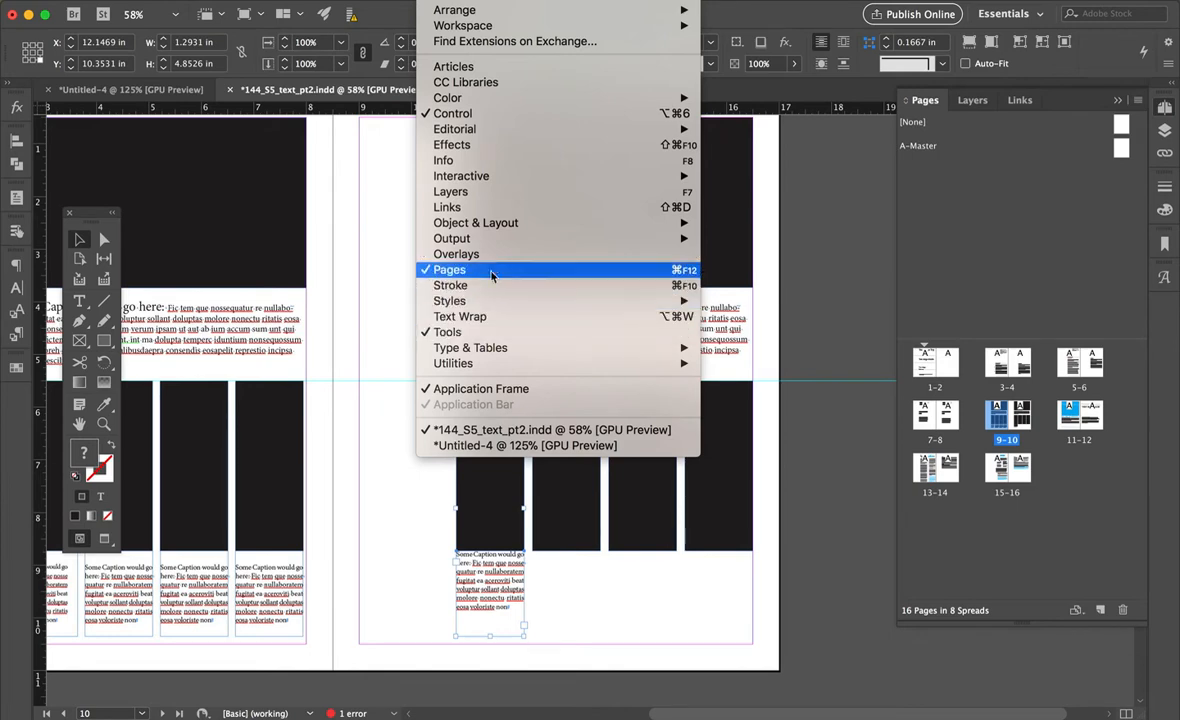
mouse_move(716, 222)
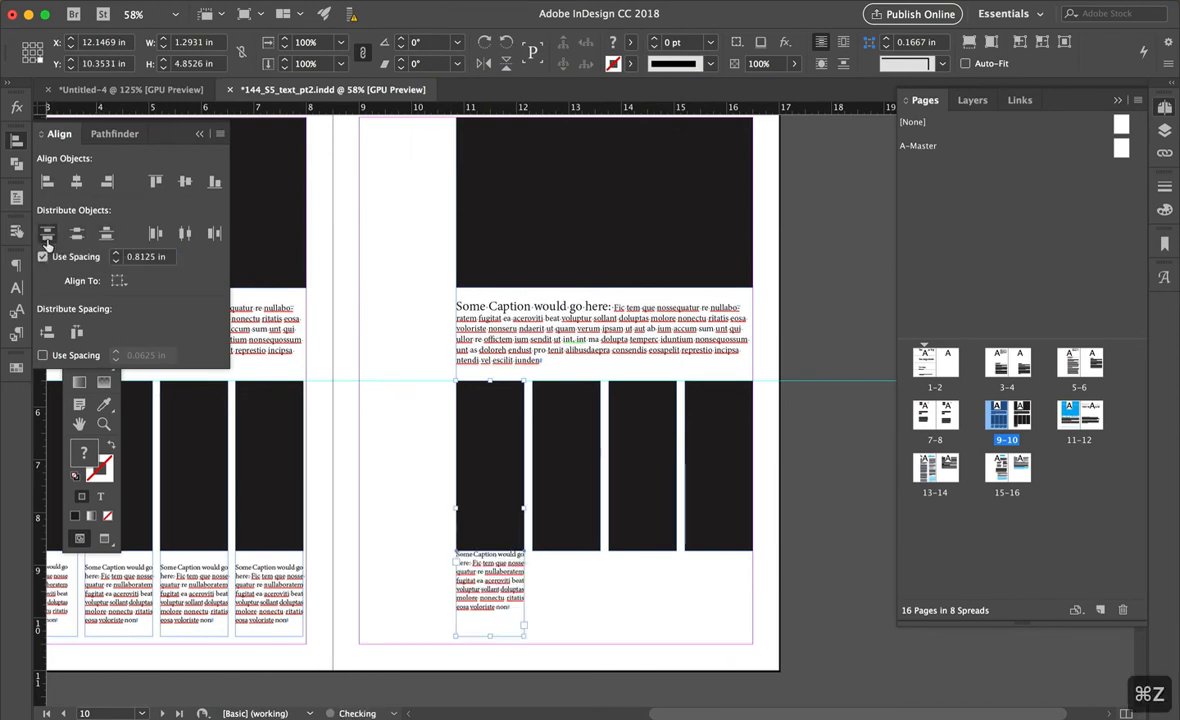
- Reopen the Align panel from the Window menu beside the spread
left_click(106, 232)
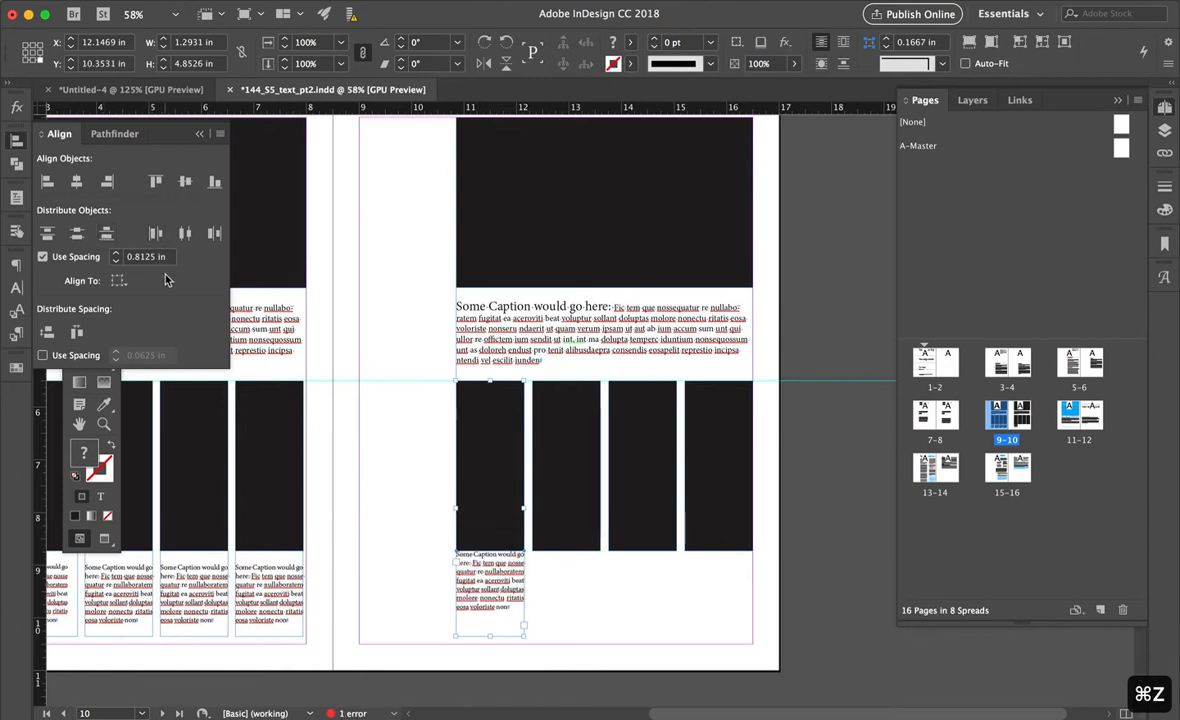
mouse_move(108, 268)
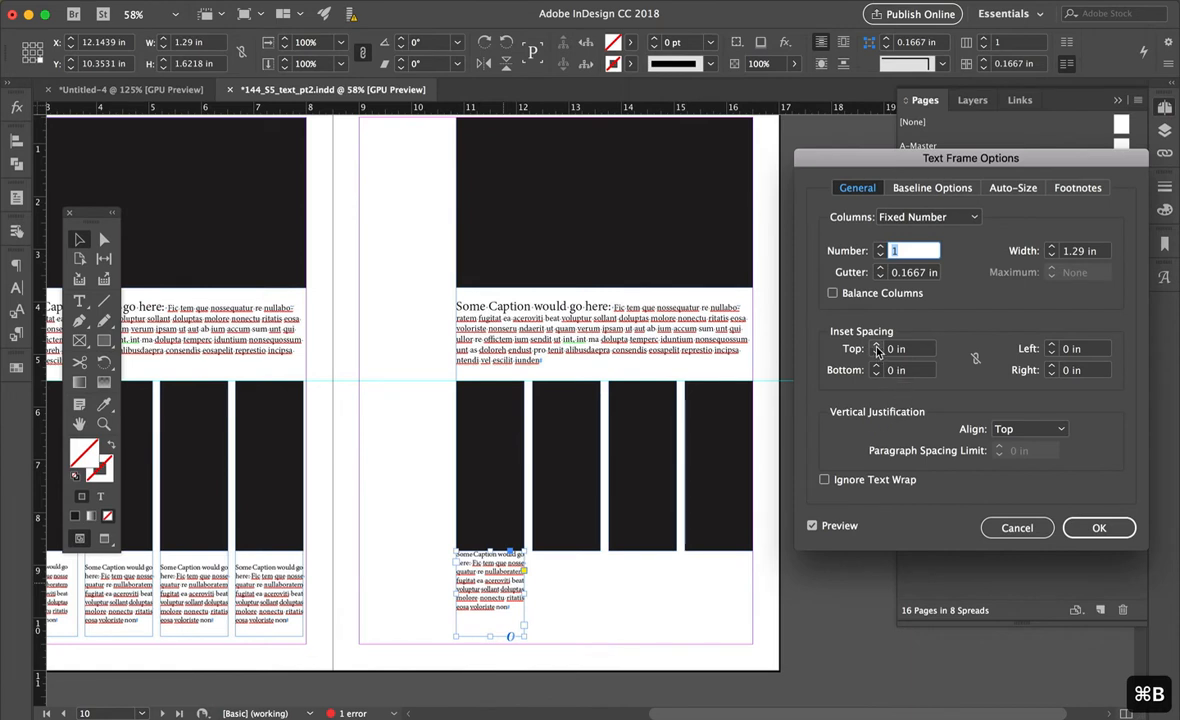
- Set the first column caption's top inset to 0.1875 in and confirm
left_click(880, 344)
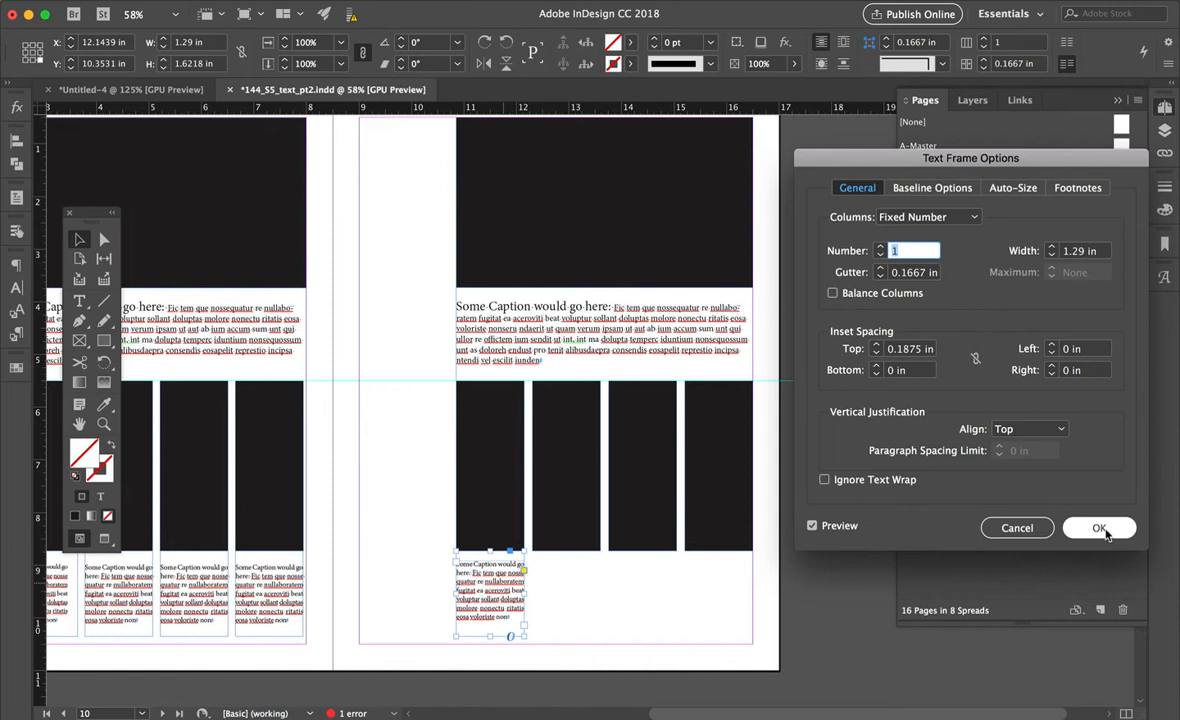
left_click(1100, 528)
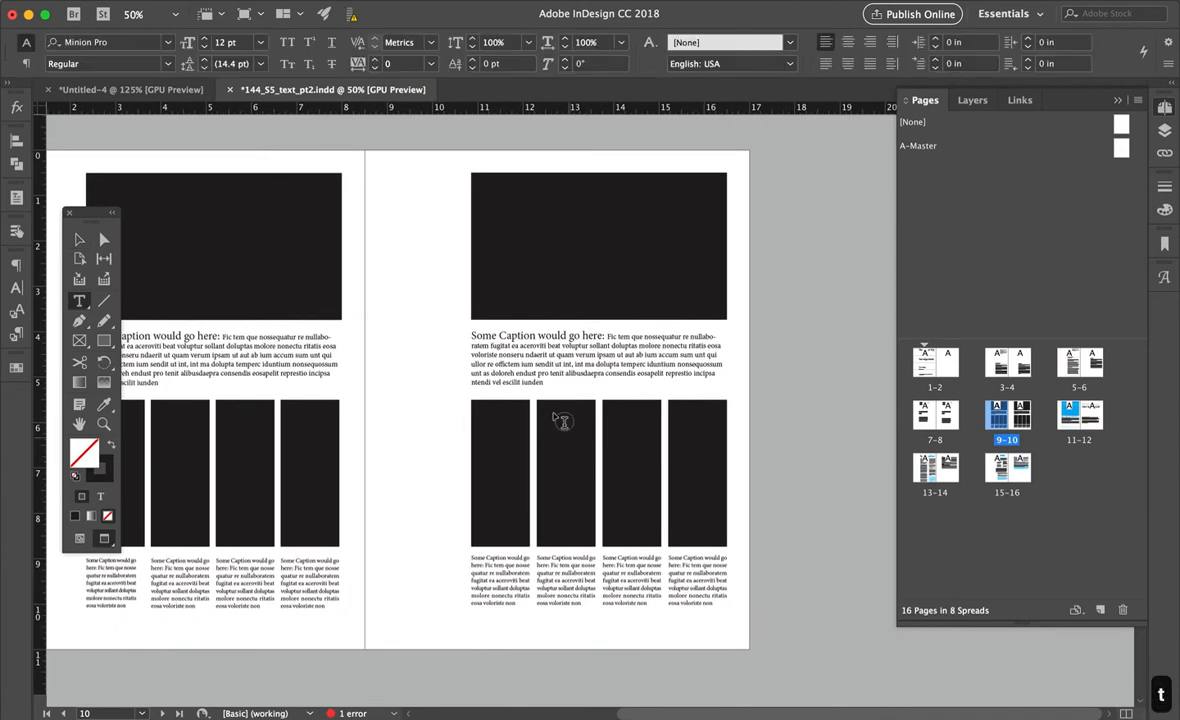
- Select the large caption's text and change its font to Avenir
left_click(564, 358)
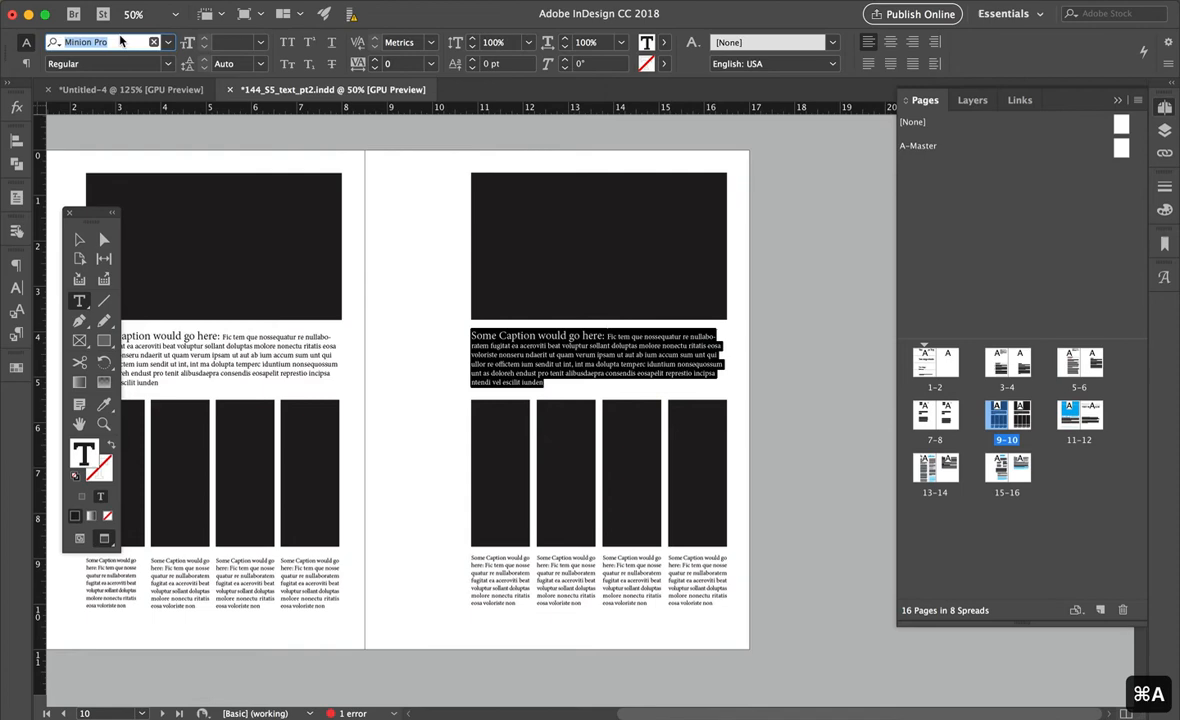
type("aven")
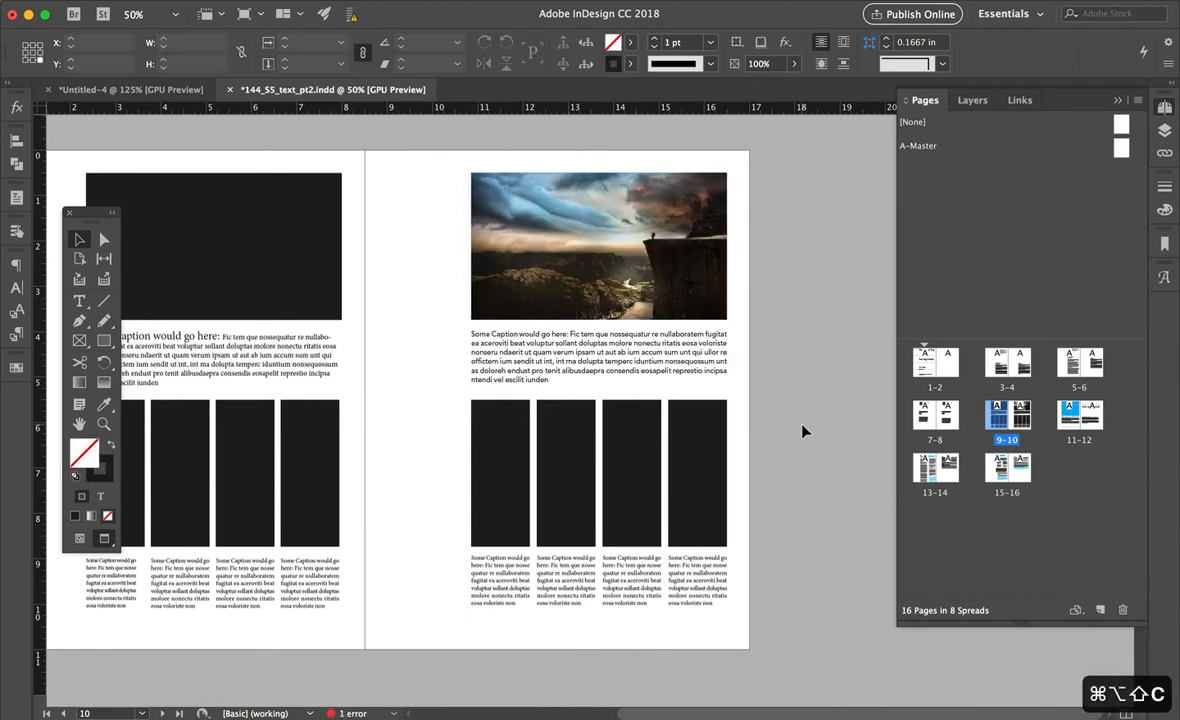
mouse_move(780, 452)
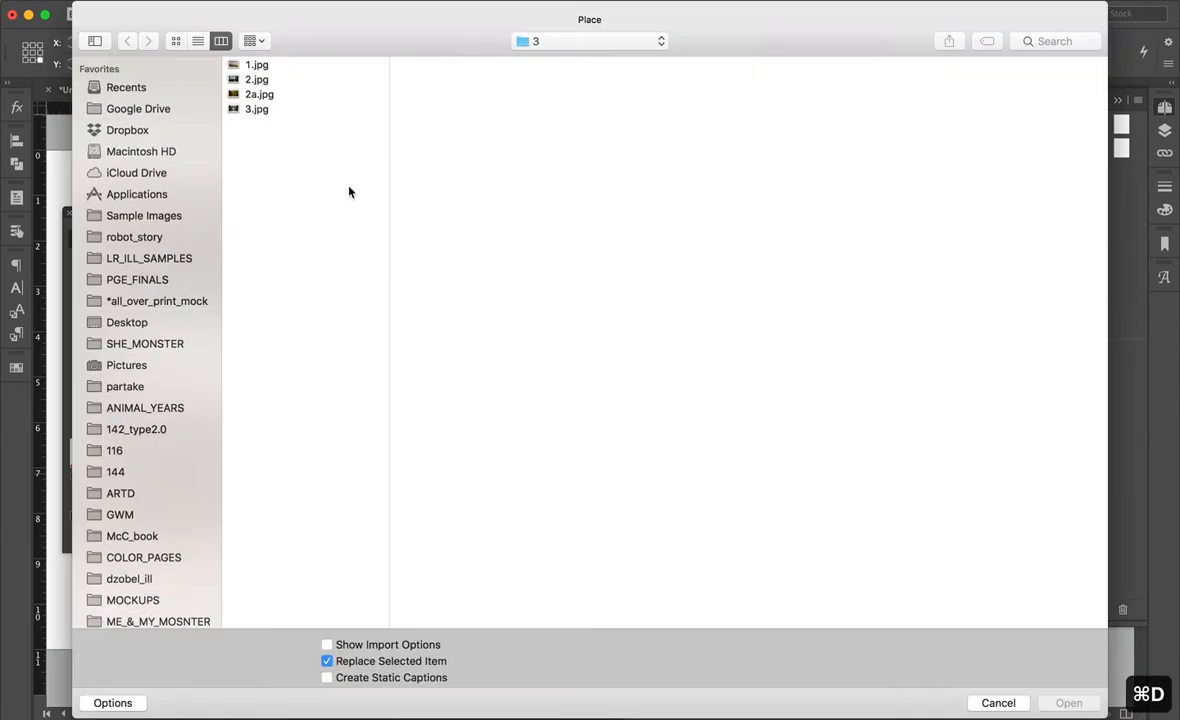
- Load 1.jpg, 2.jpg, 2a.jpg and 3.jpg and place them into the column frames
key("cmd+a")
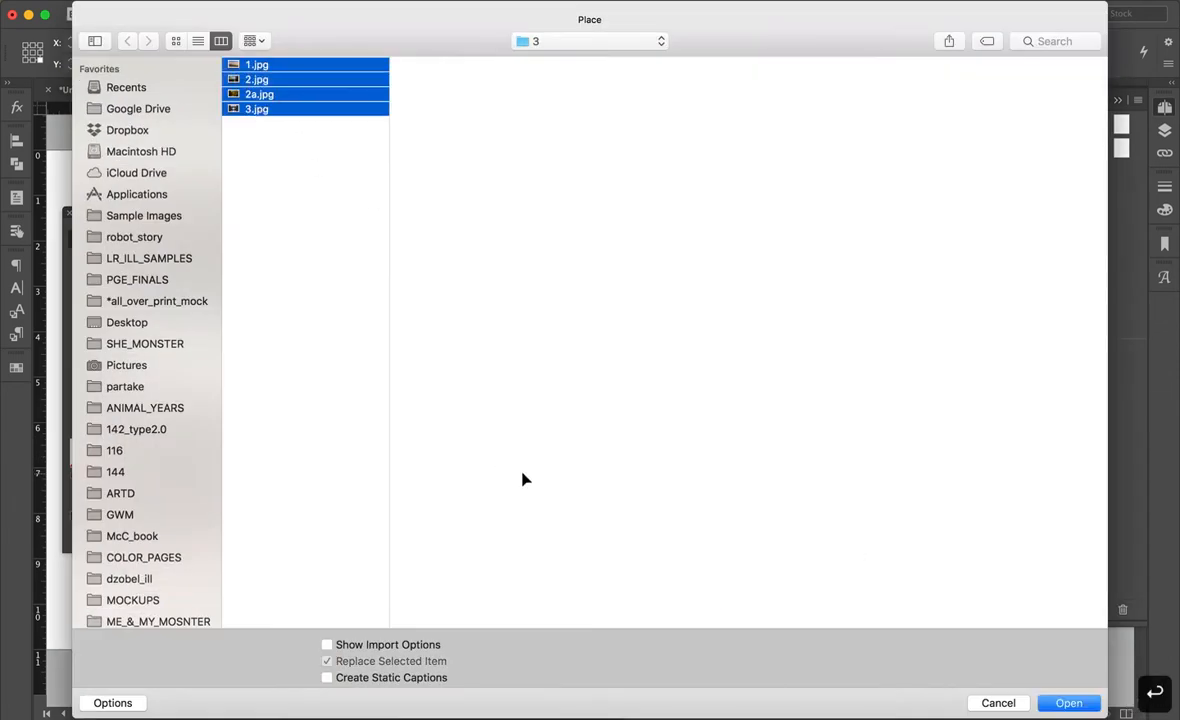
left_click(1068, 702)
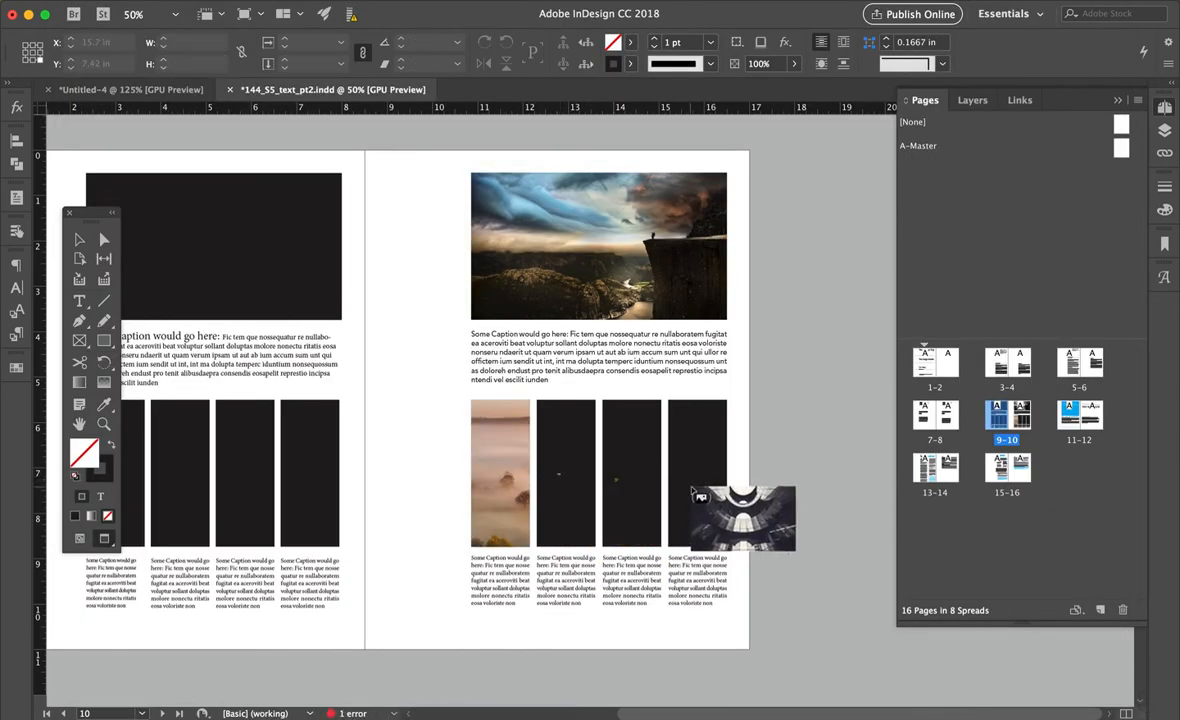
left_click(630, 476)
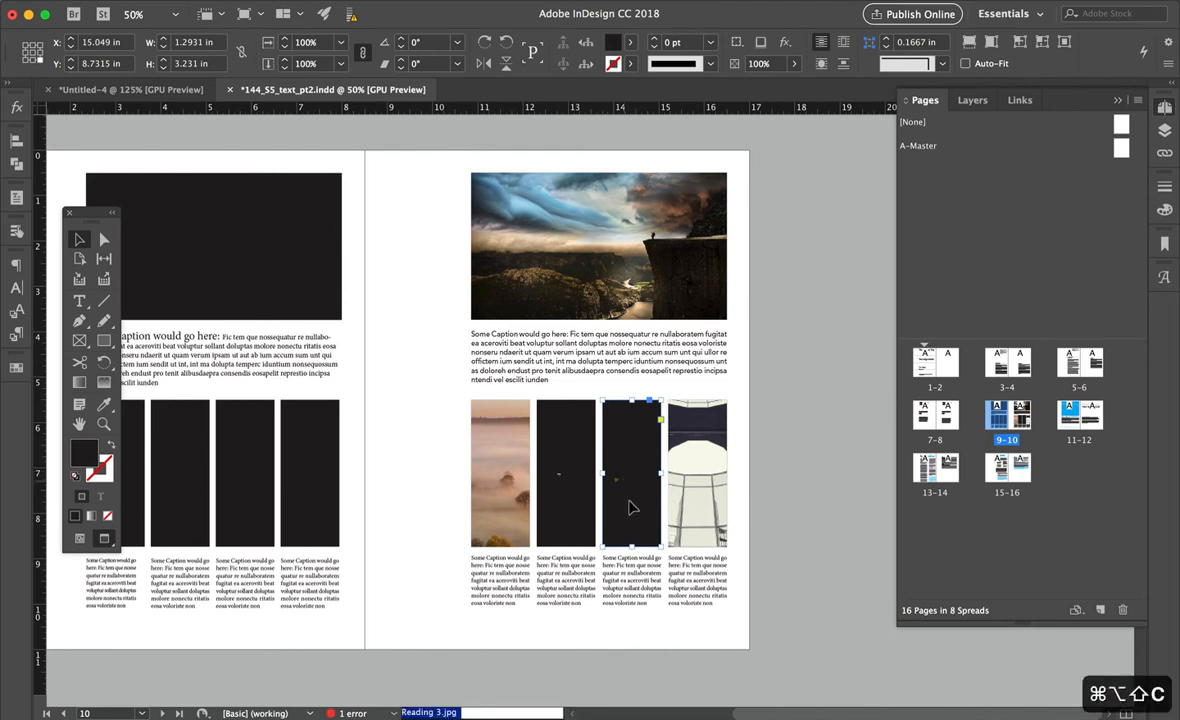
left_click(564, 470)
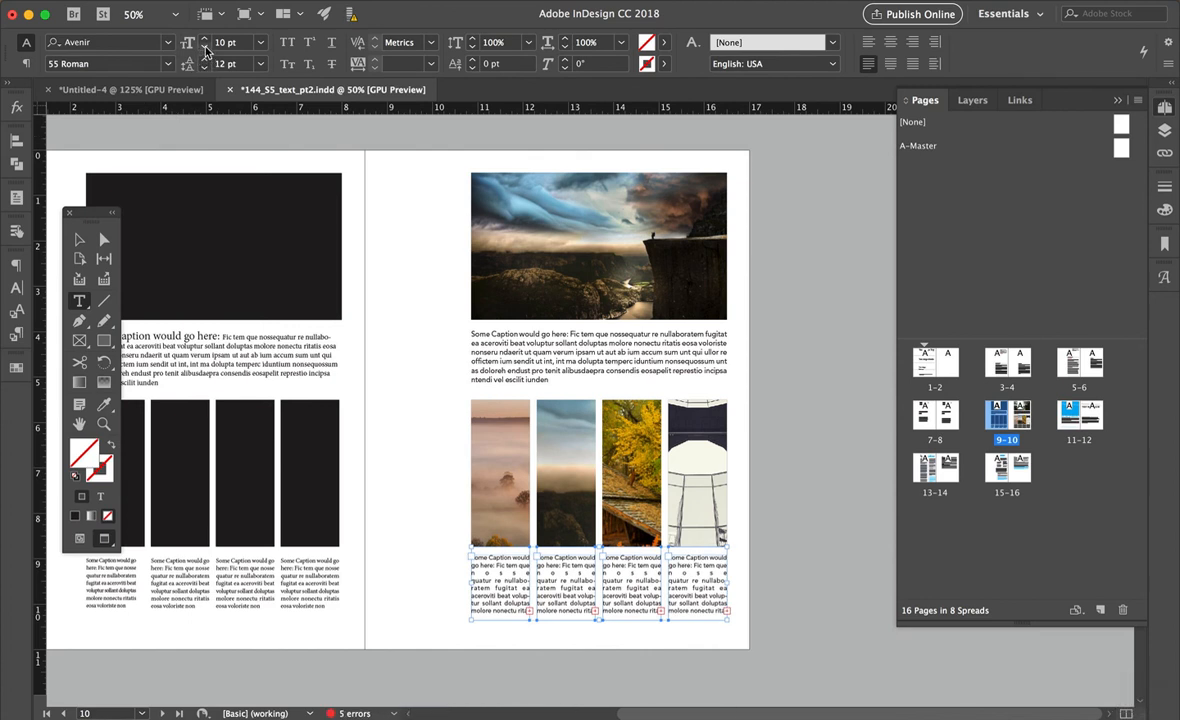
- Set the column caption text to Avenir 55 Roman at 9 pt
left_click(204, 38)
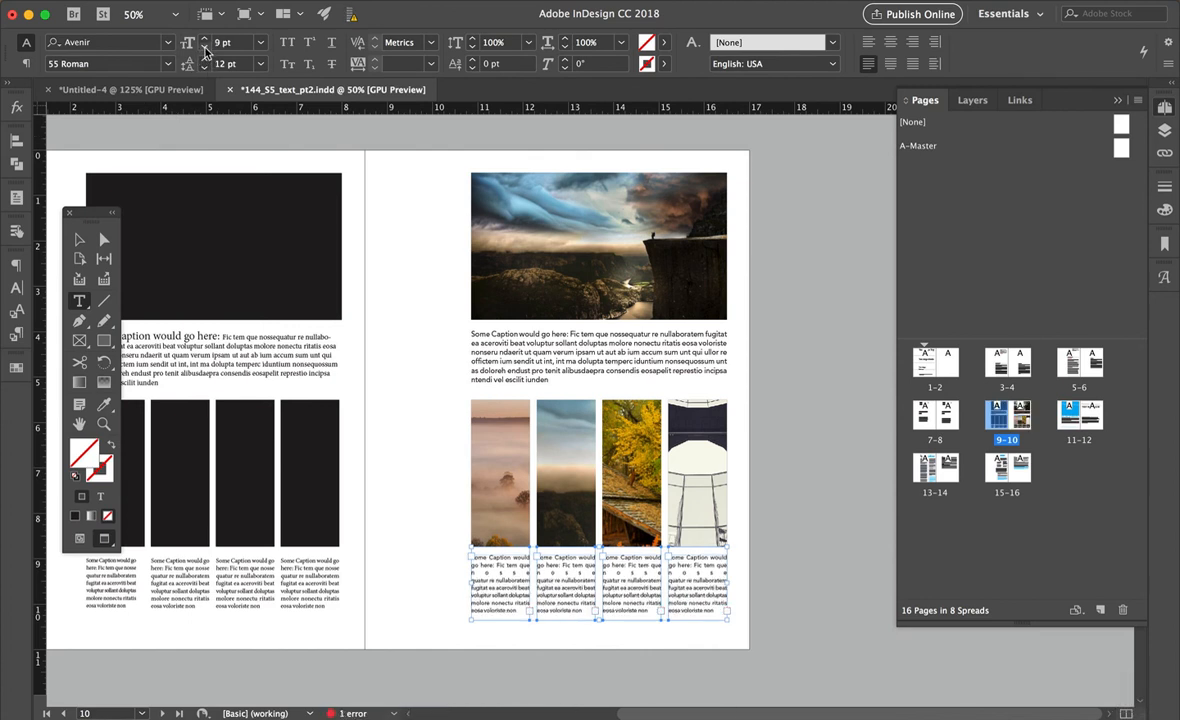